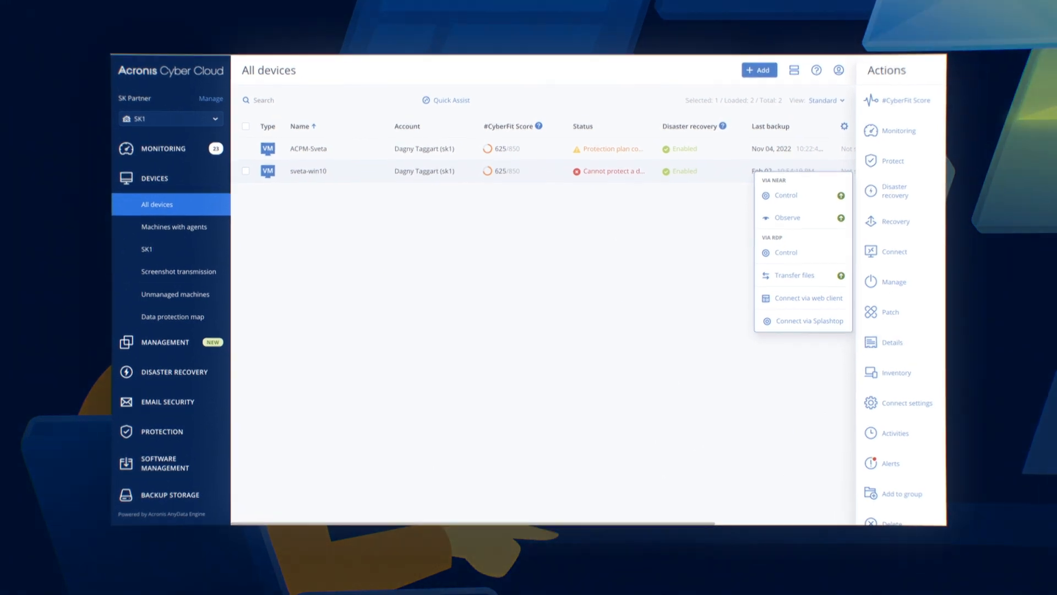
Open Monitoring for sveta-win10 from the Actions pane to view its monitors.
left_click(897, 130)
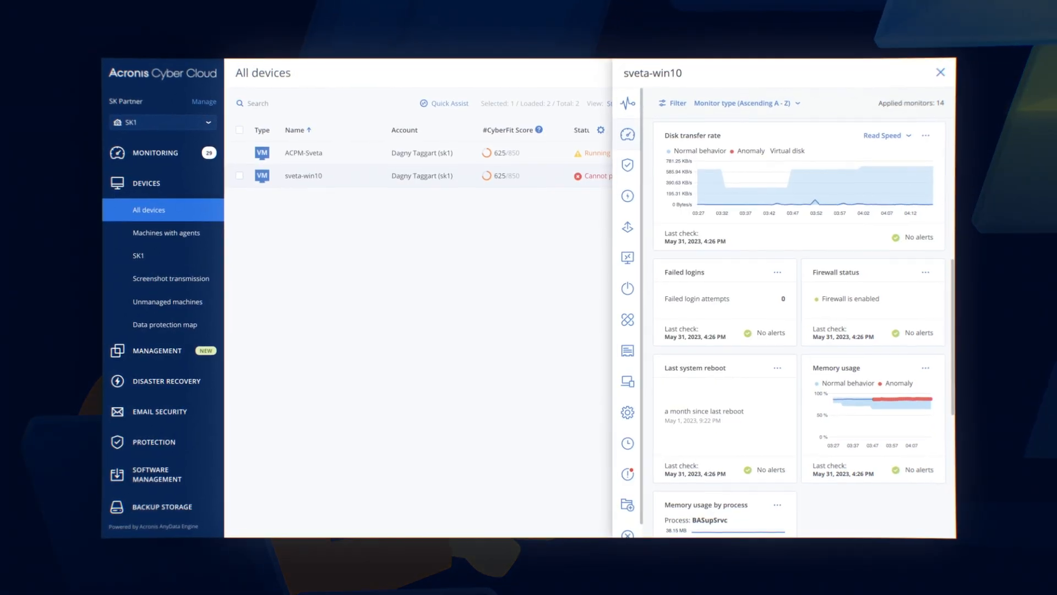